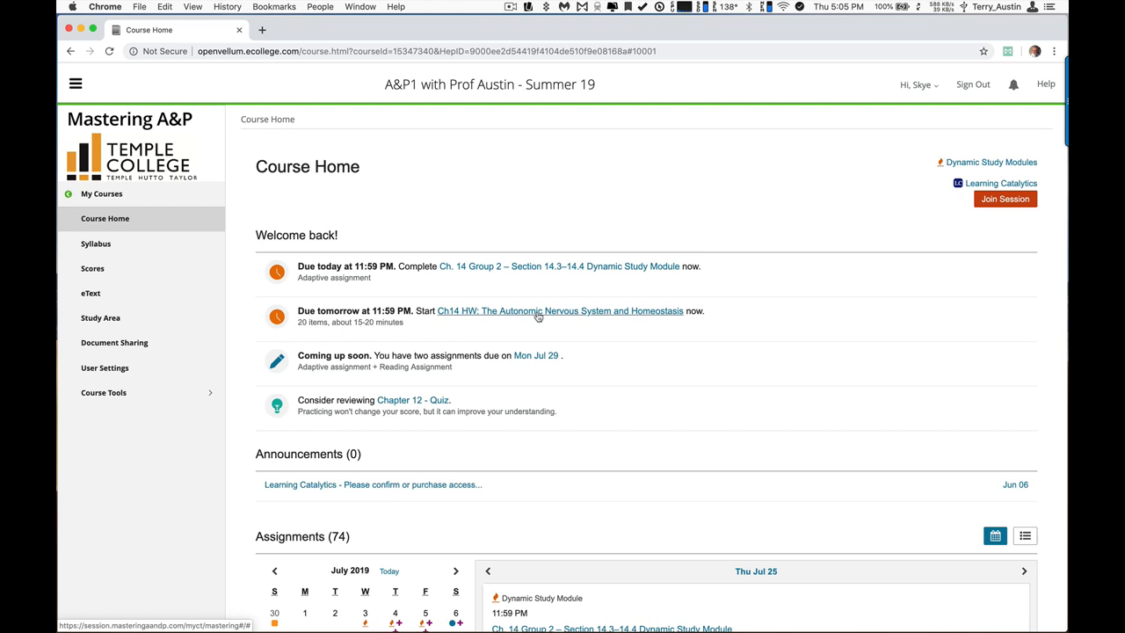
Open the 'Ch14 HW: The Autonomic Nervous System and Homeostasis' assignment from Course Home.
left_click(559, 309)
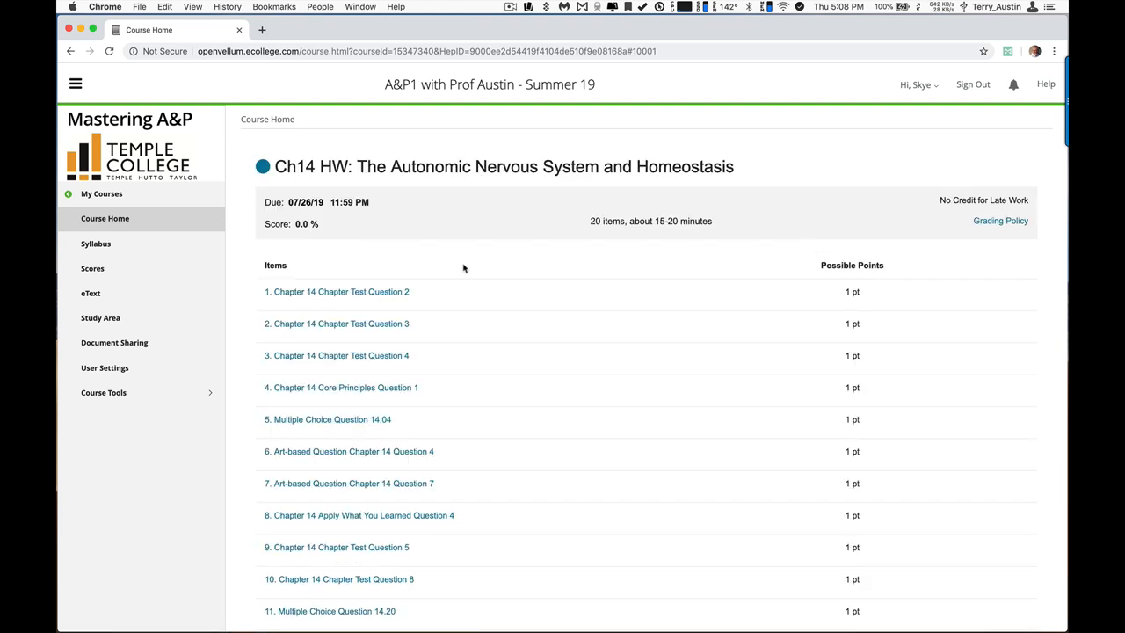
mouse_move(360, 298)
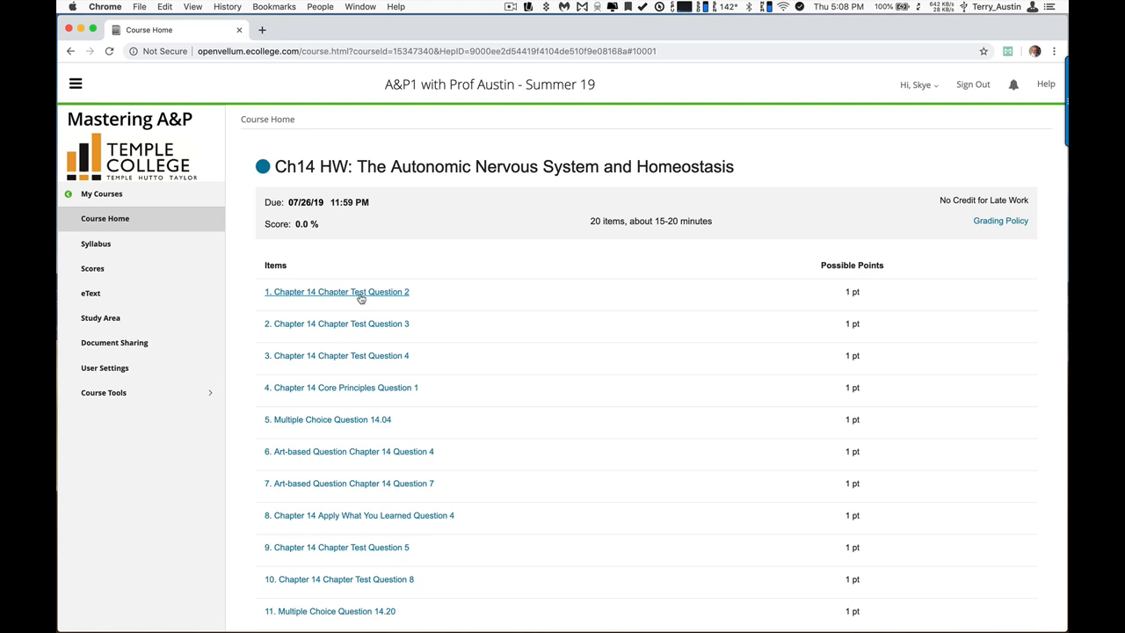
Open item 1, Chapter 14 Chapter Test Question 2, from the assignment's Items list.
left_click(338, 292)
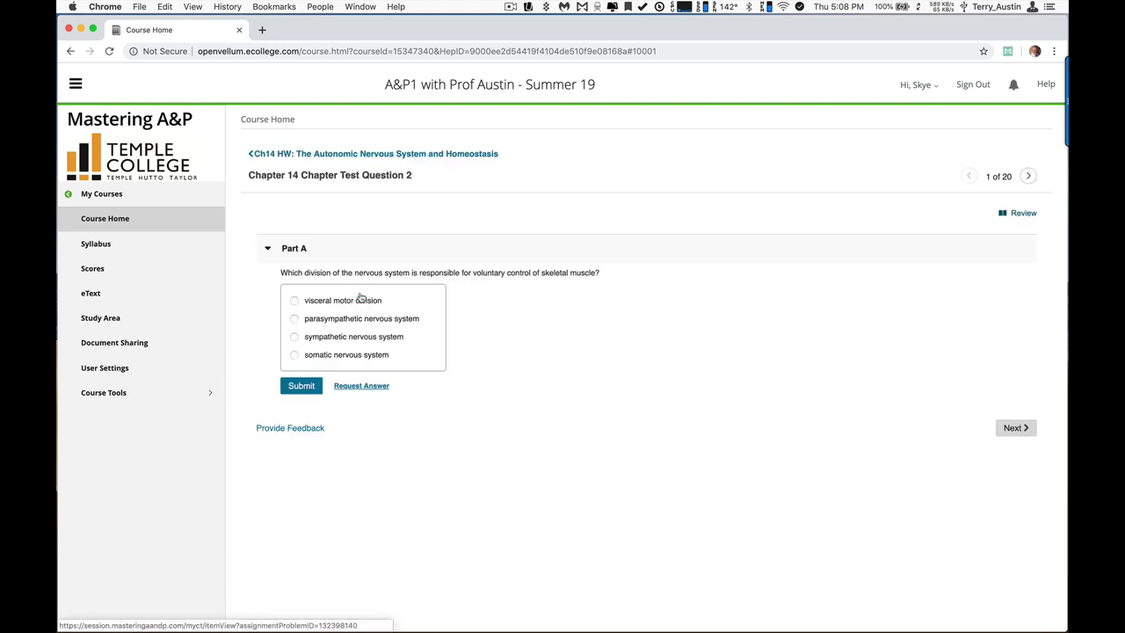
mouse_move(490, 306)
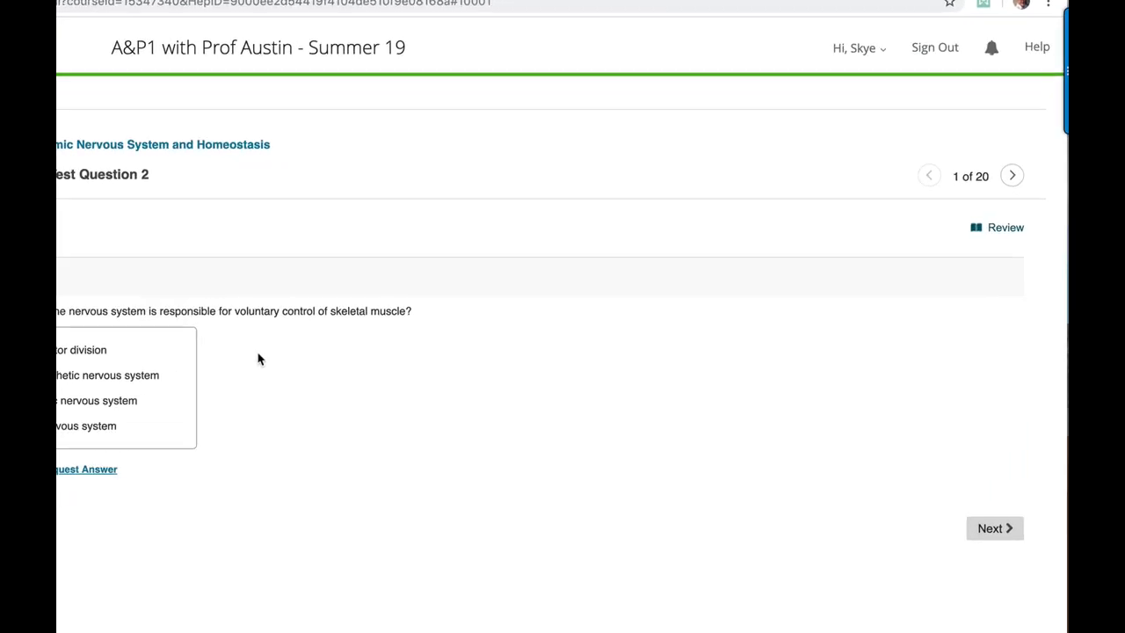
Show the Review popup linking to eText section 14.1: Overview of the Autonomic Nervous System.
scroll("down", 3)
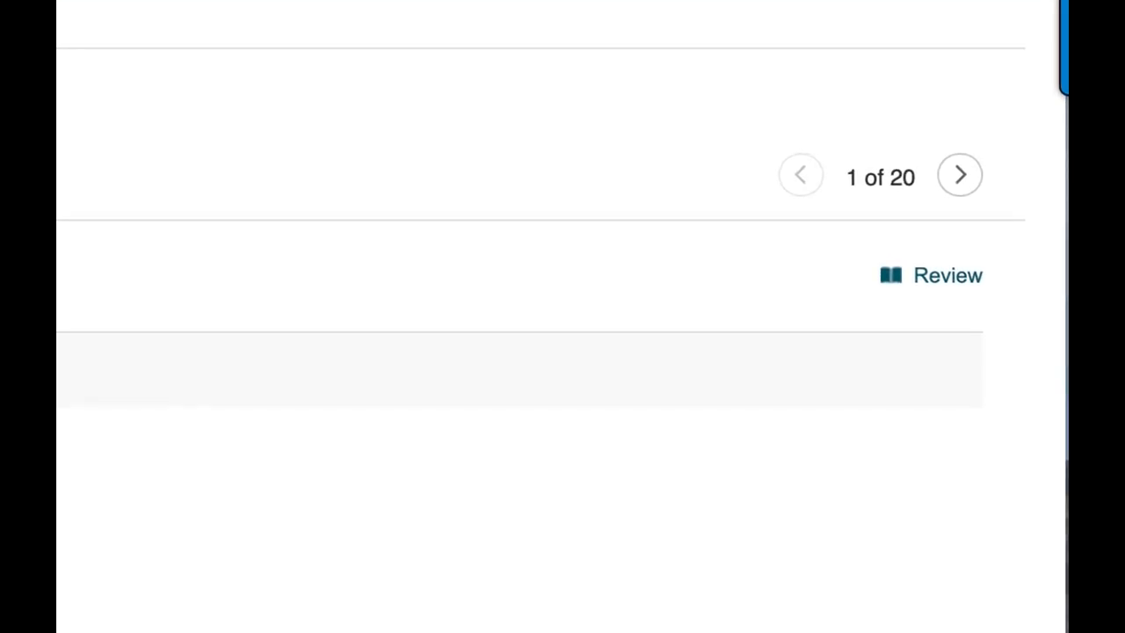
left_click(939, 269)
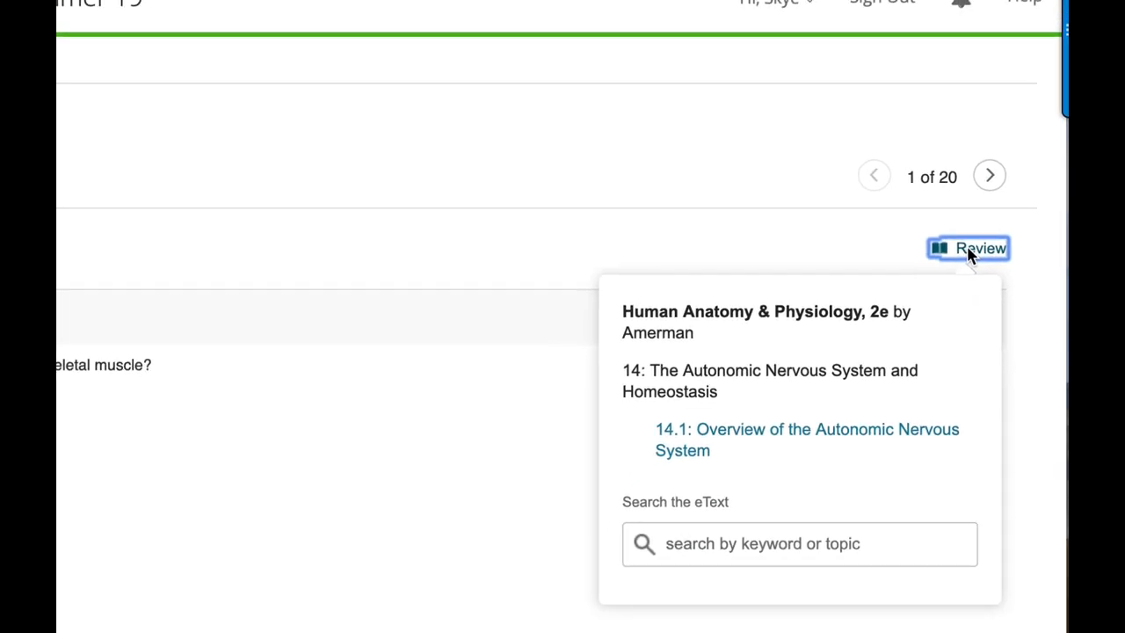
scroll("up", 3)
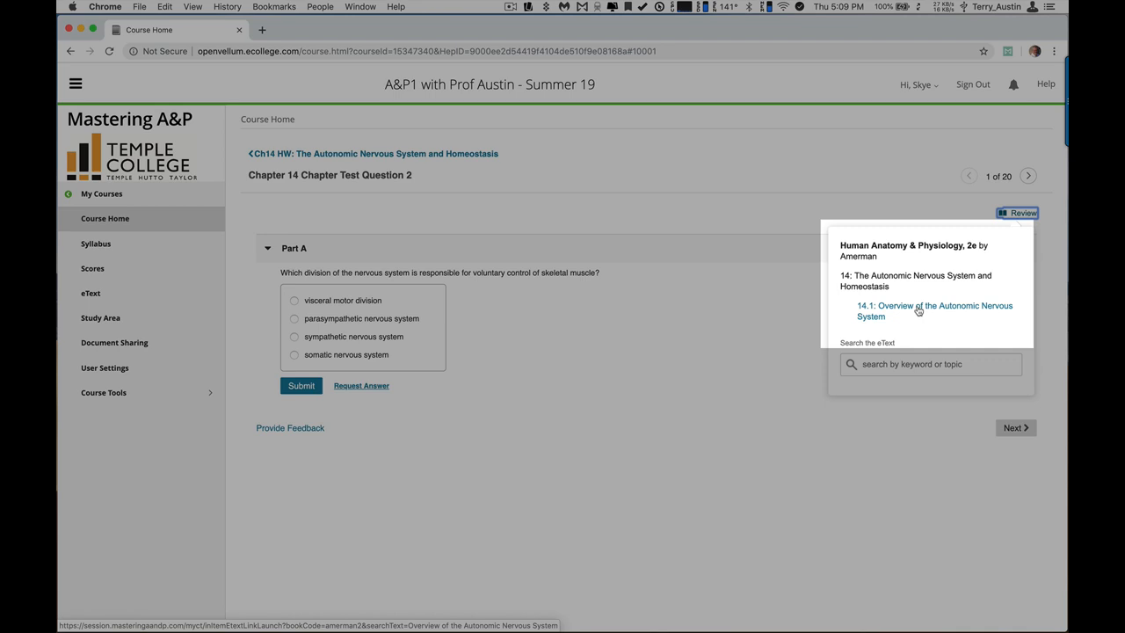
Follow the 14.1 link into Pearson eText and scroll the Peripheral Nervous System introduction.
left_click(935, 309)
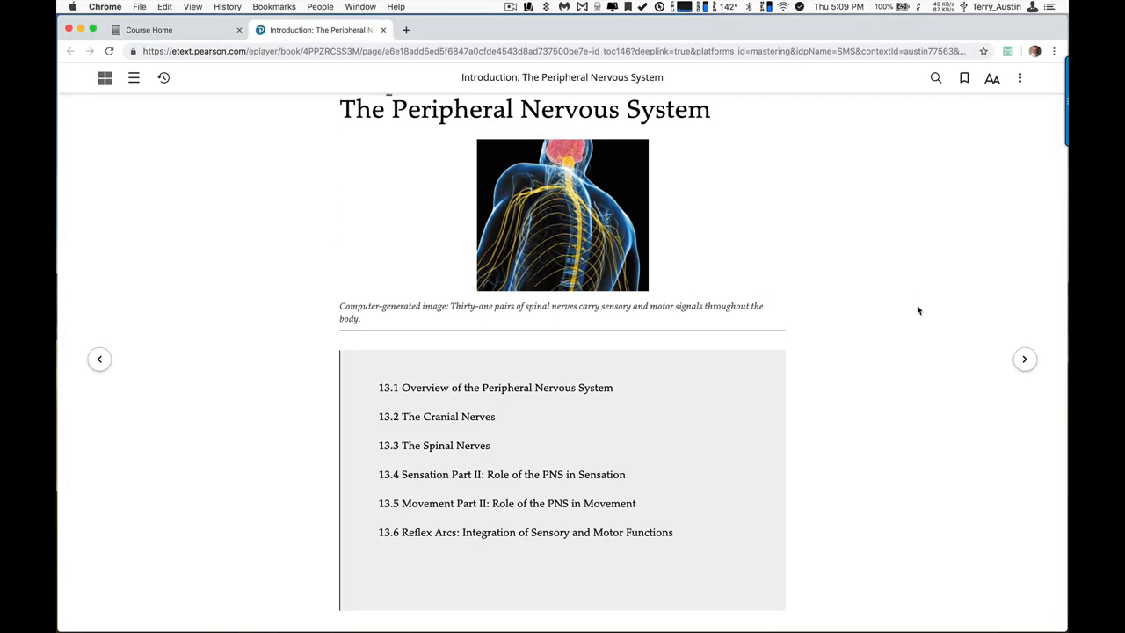
scroll("down", 3)
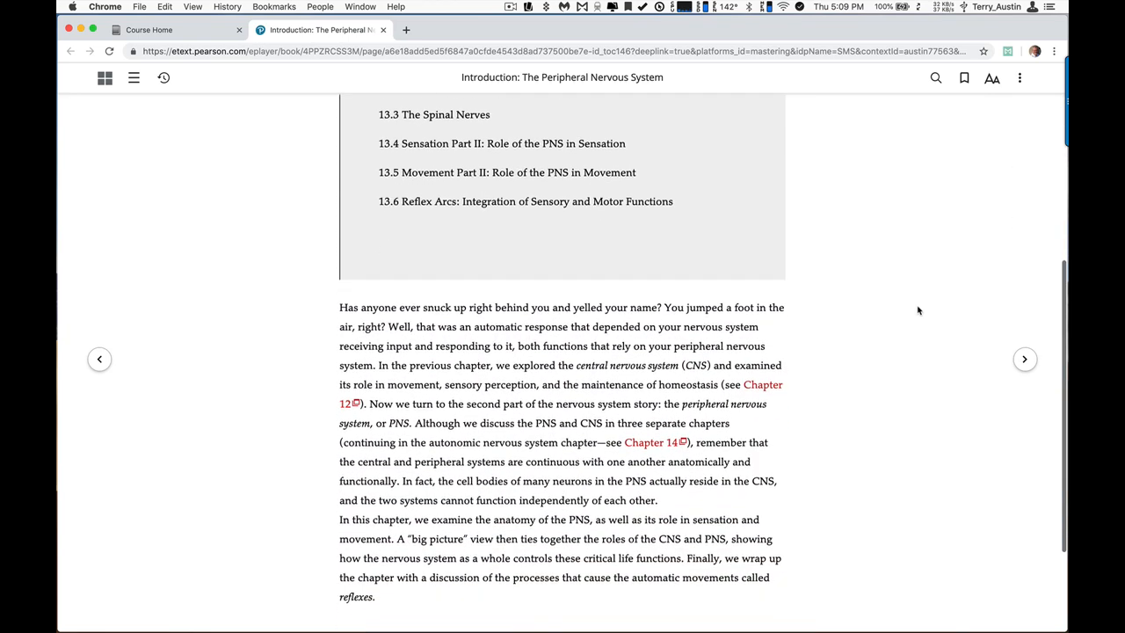
scroll("down", 3)
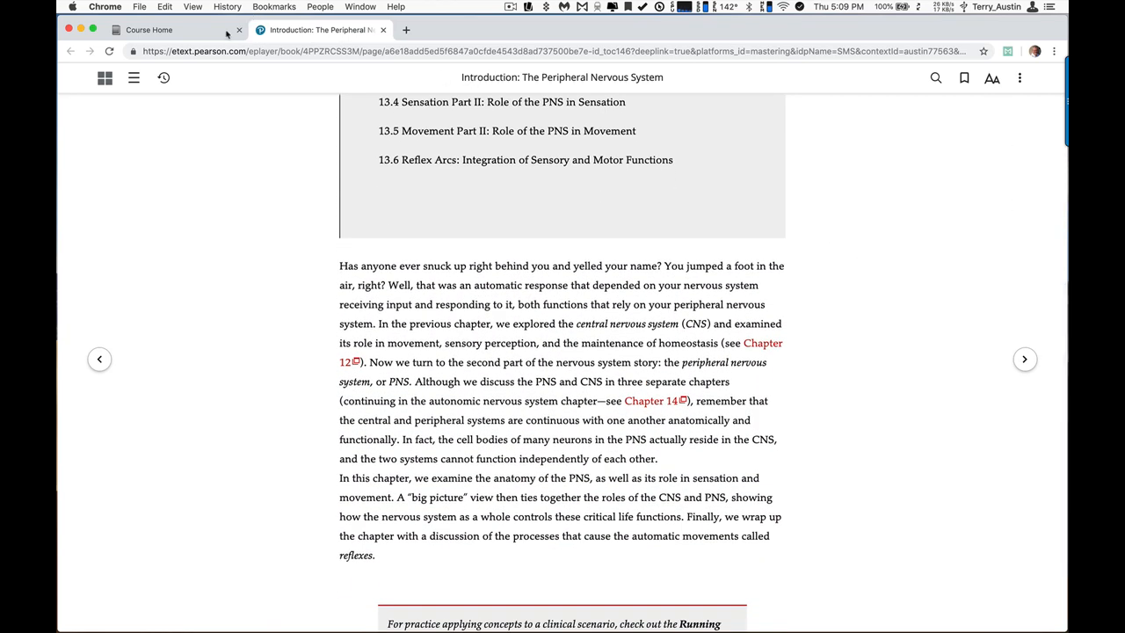
Switch back to the Course Home tab showing Chapter 14 Chapter Test Question 2.
left_click(149, 28)
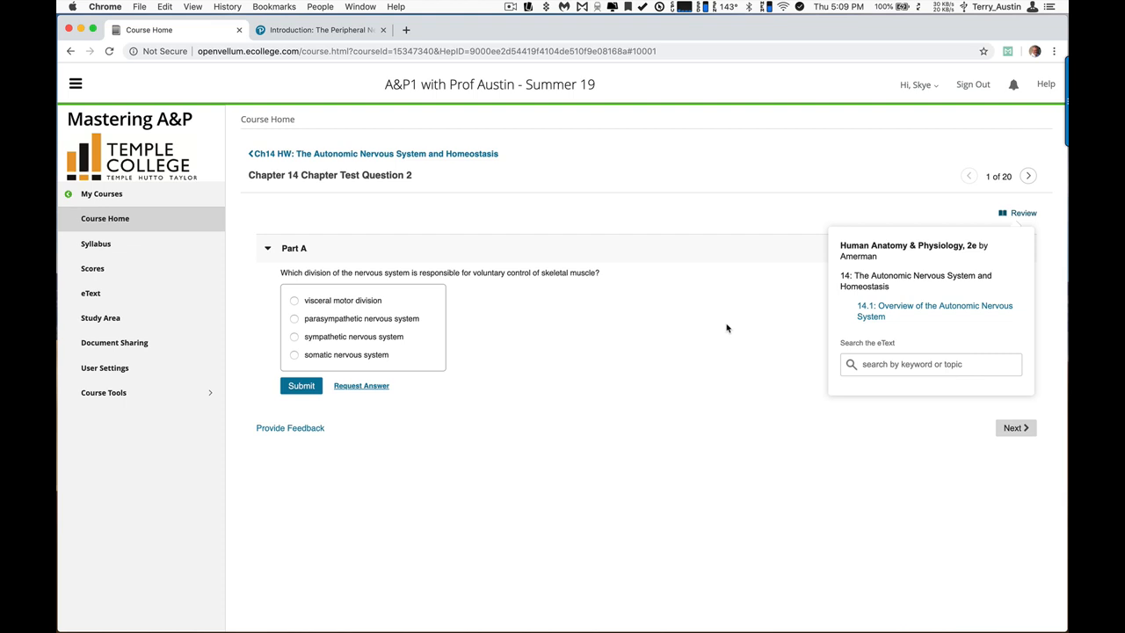
mouse_move(886, 369)
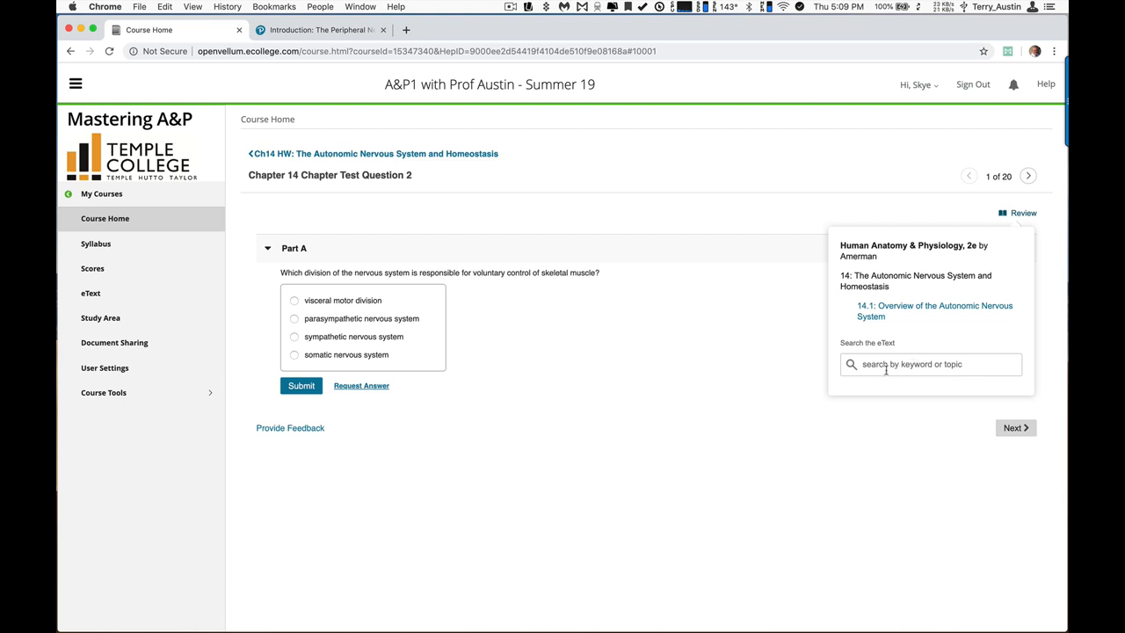
mouse_move(963, 272)
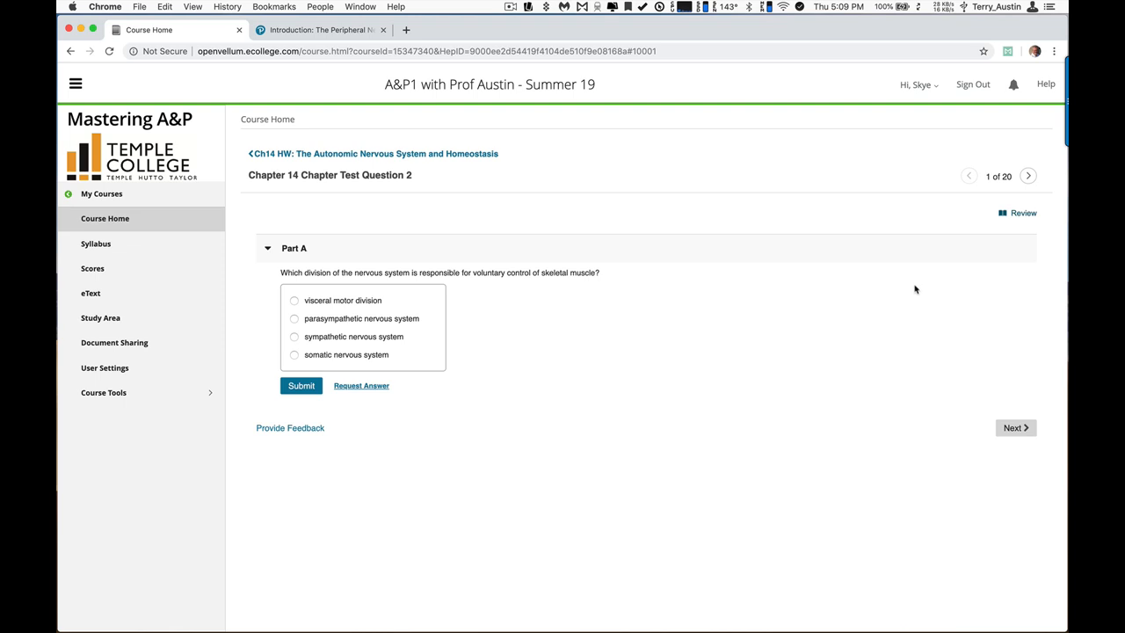
mouse_move(1035, 212)
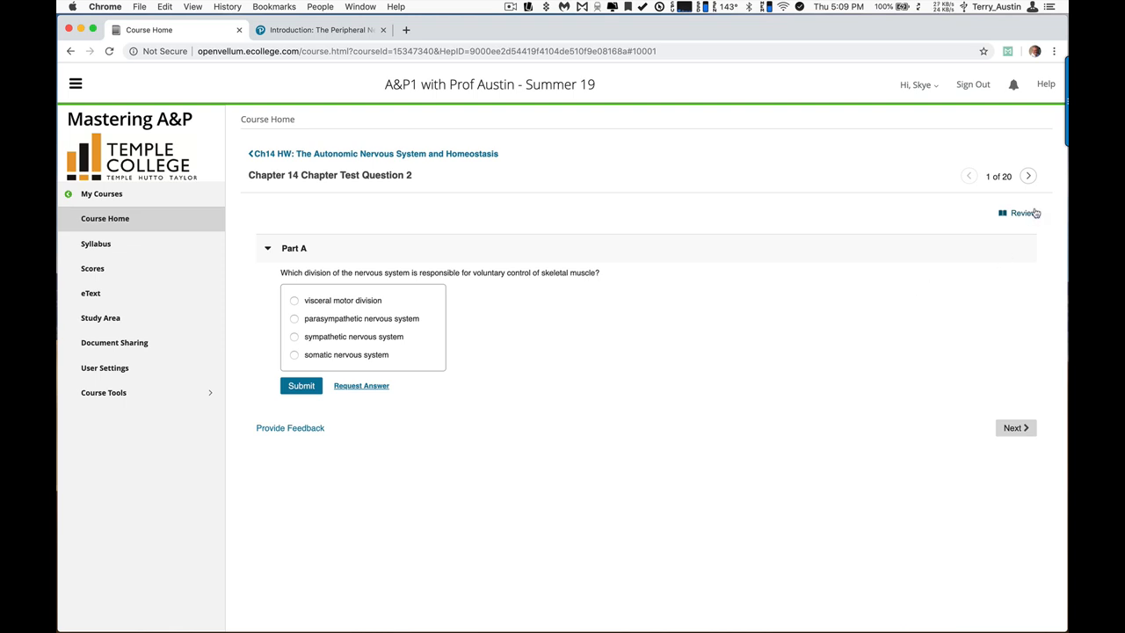
mouse_move(906, 272)
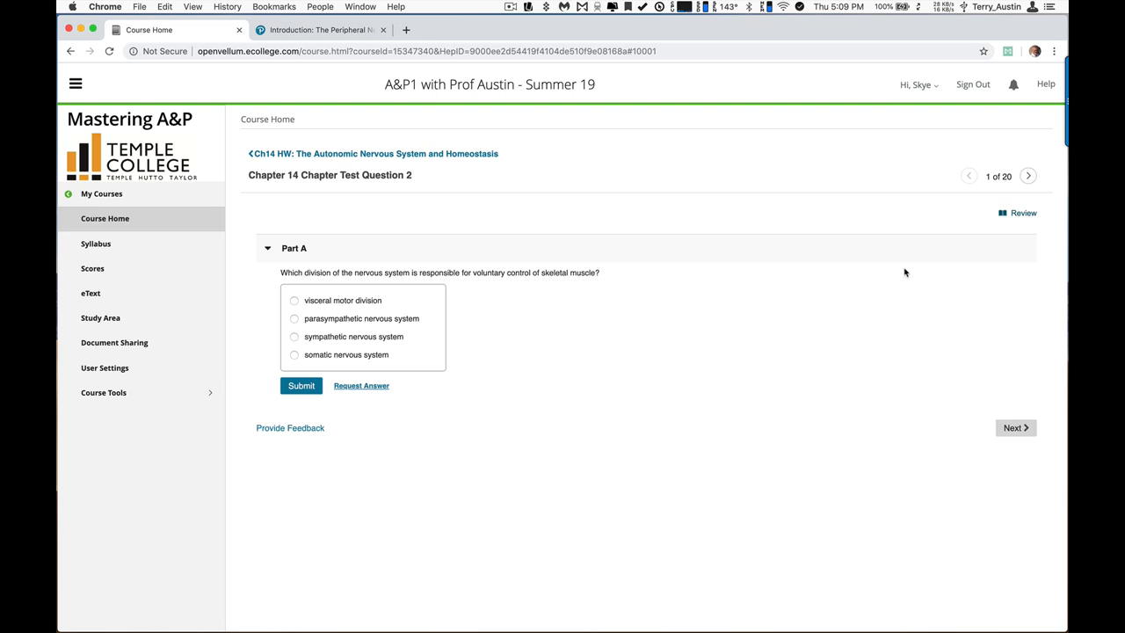
mouse_move(724, 194)
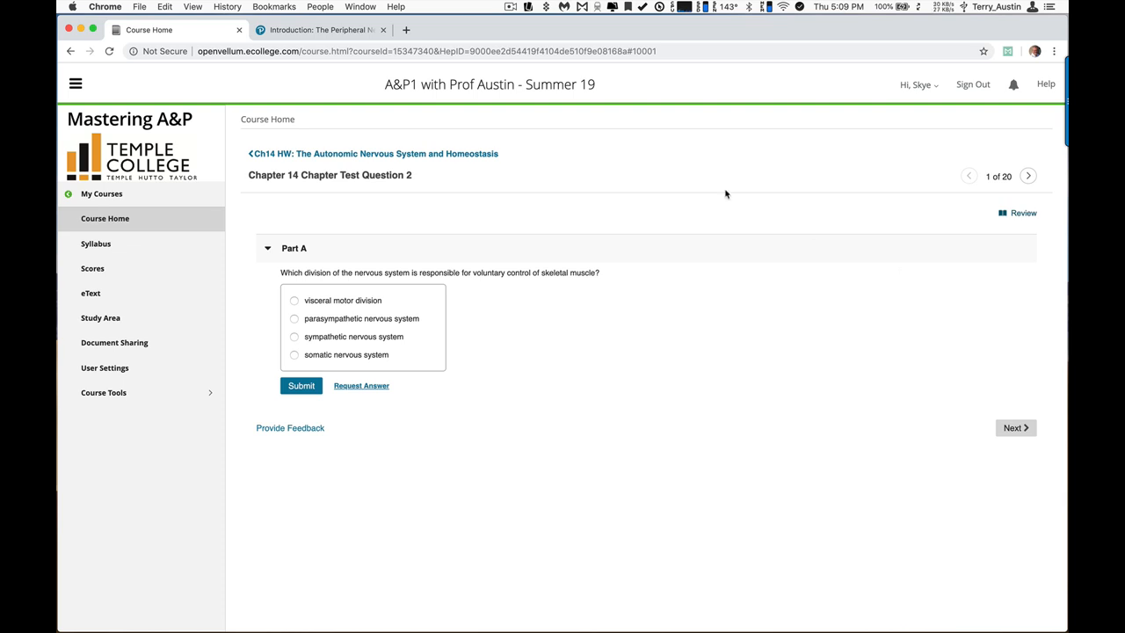